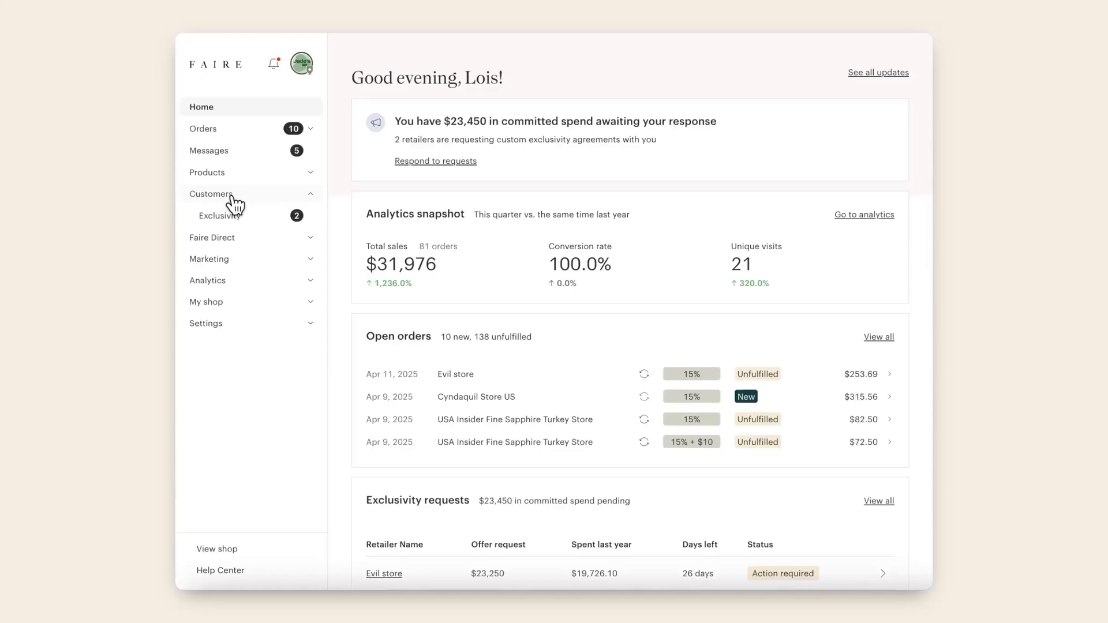
mouse_move(210, 194)
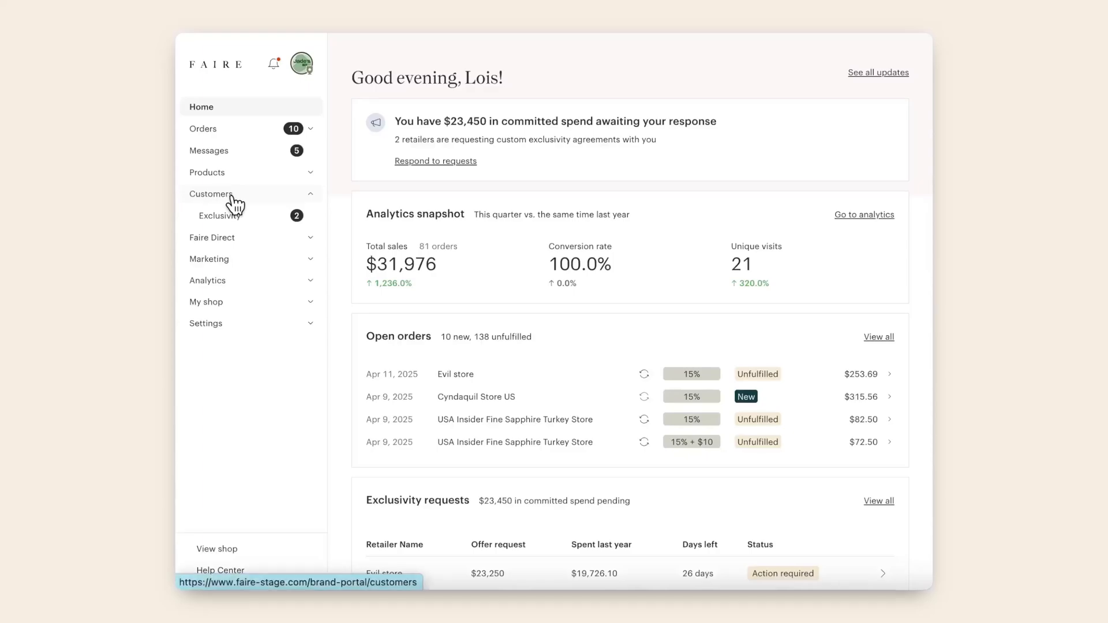
Step: Open the Customers list of 8,003 contacts and browse down it
click(210, 194)
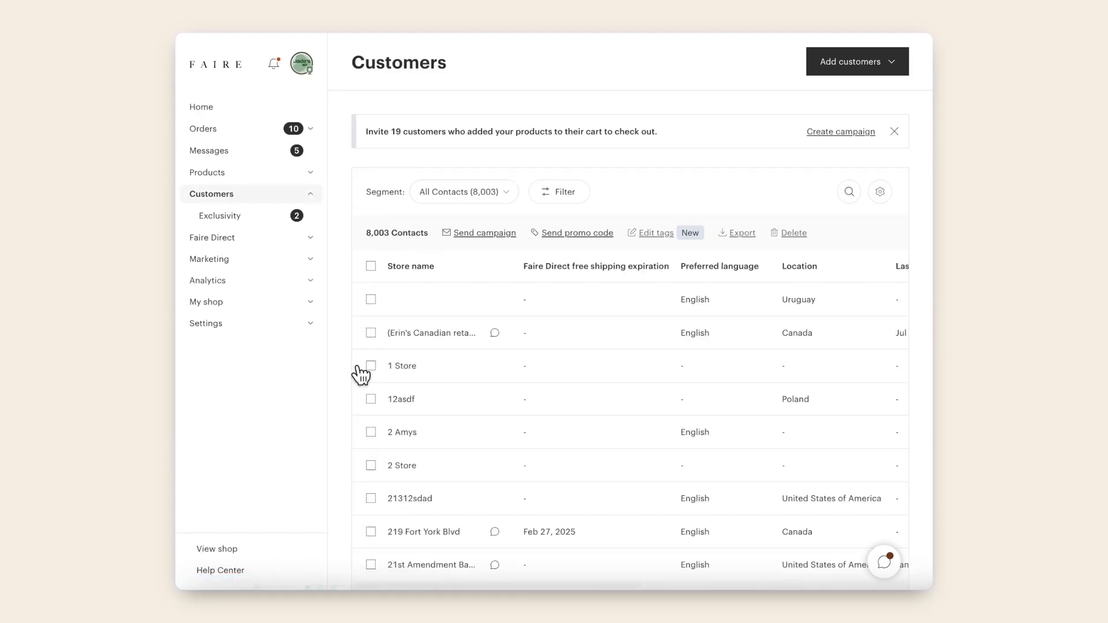
scroll(down, 3)
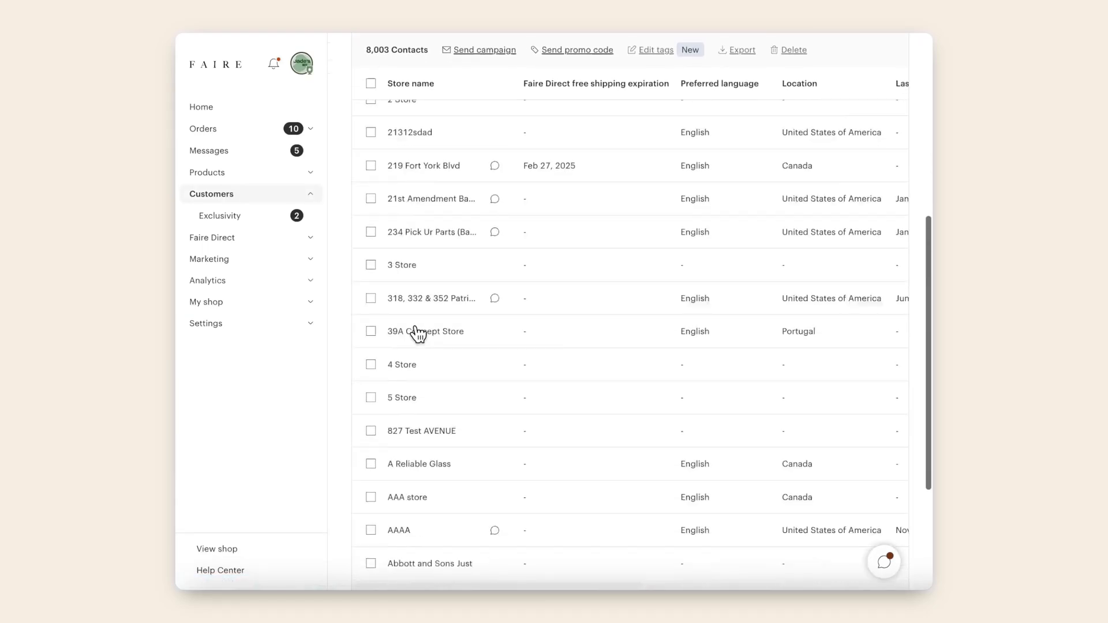
Step: Open the AAAA customer's record and look through its details
click(398, 529)
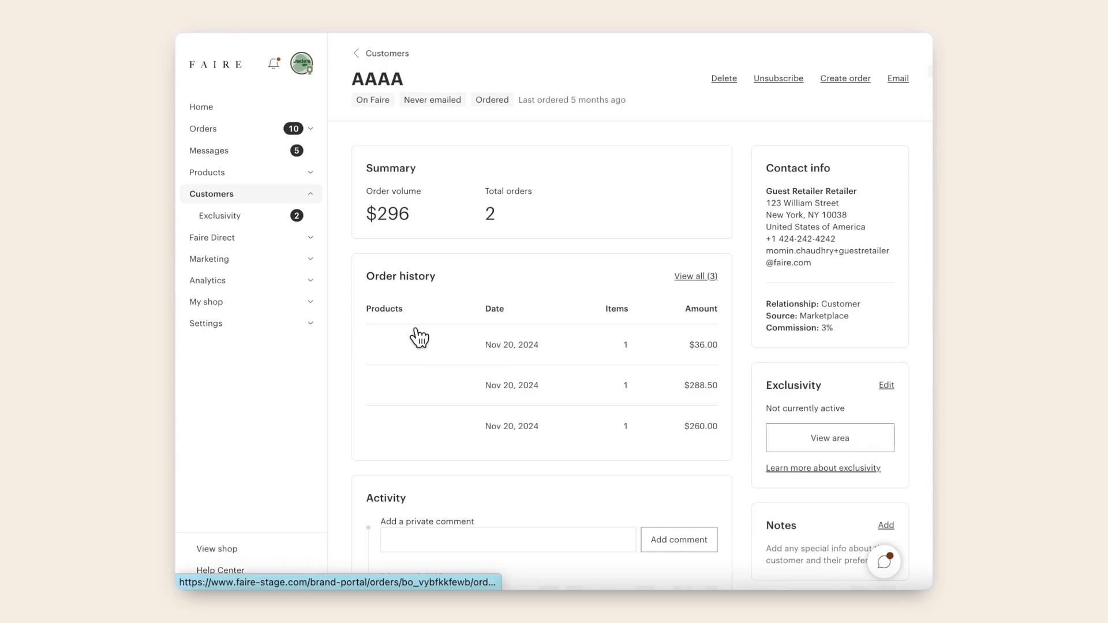
scroll(down, 3)
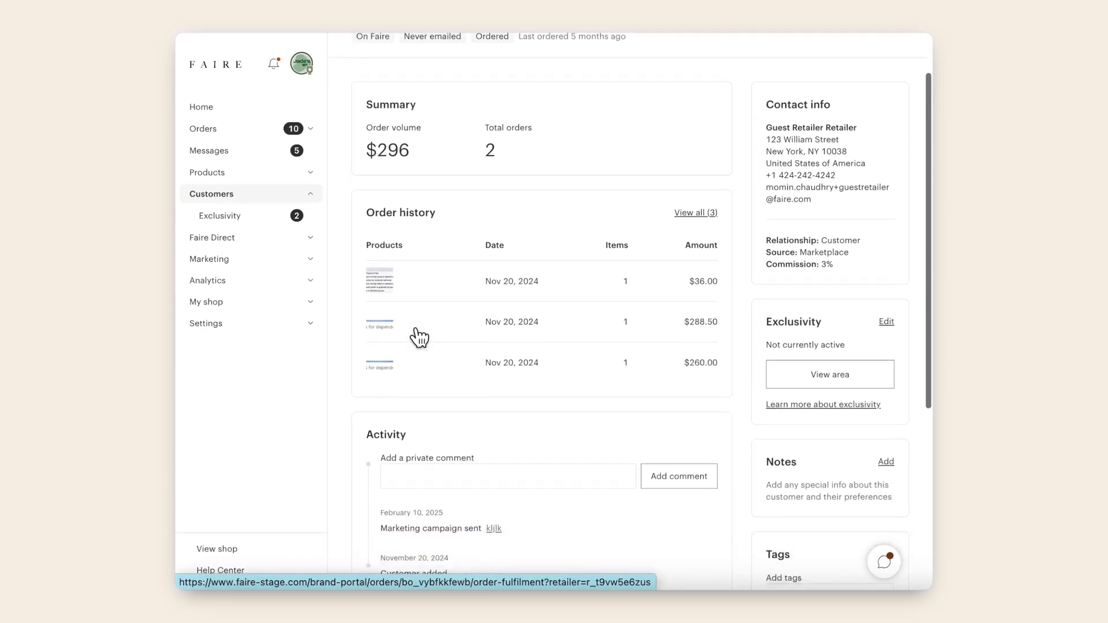
scroll(down, 3)
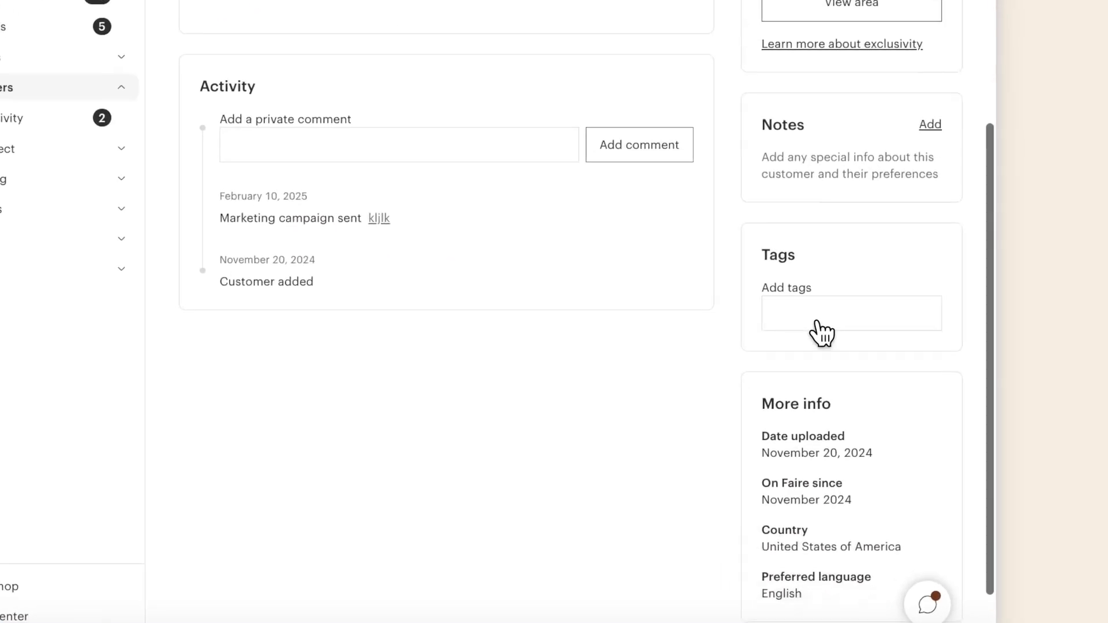
scroll(down, 3)
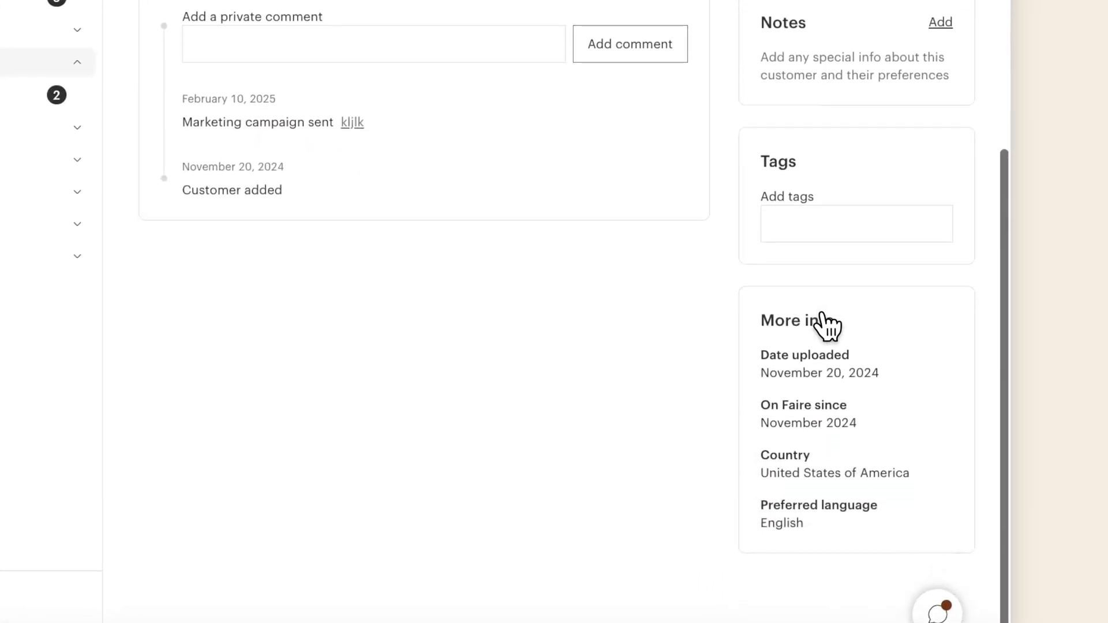
scroll(down, 3)
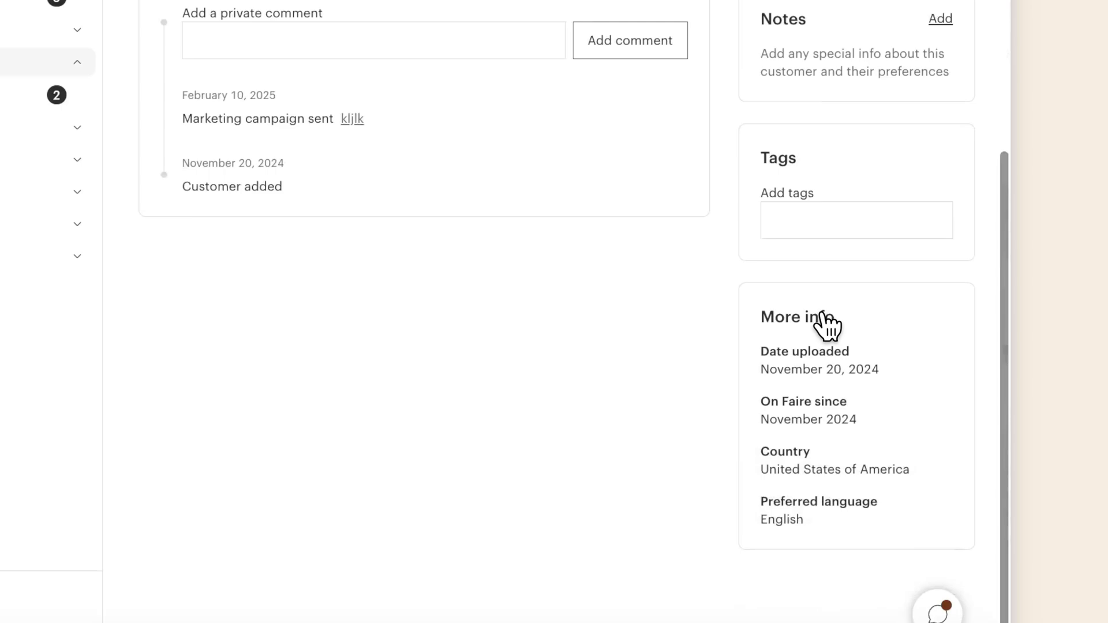
scroll(up, 3)
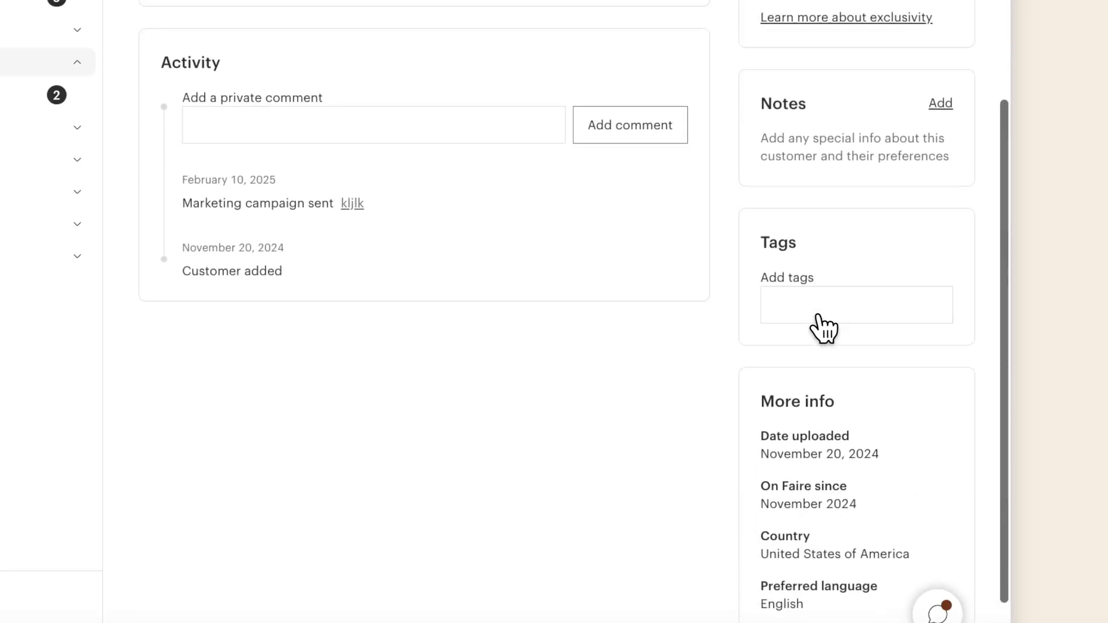
Step: Tag the customer with Trade Show, then return to the Customers list
click(855, 305)
text(Trade Shw)
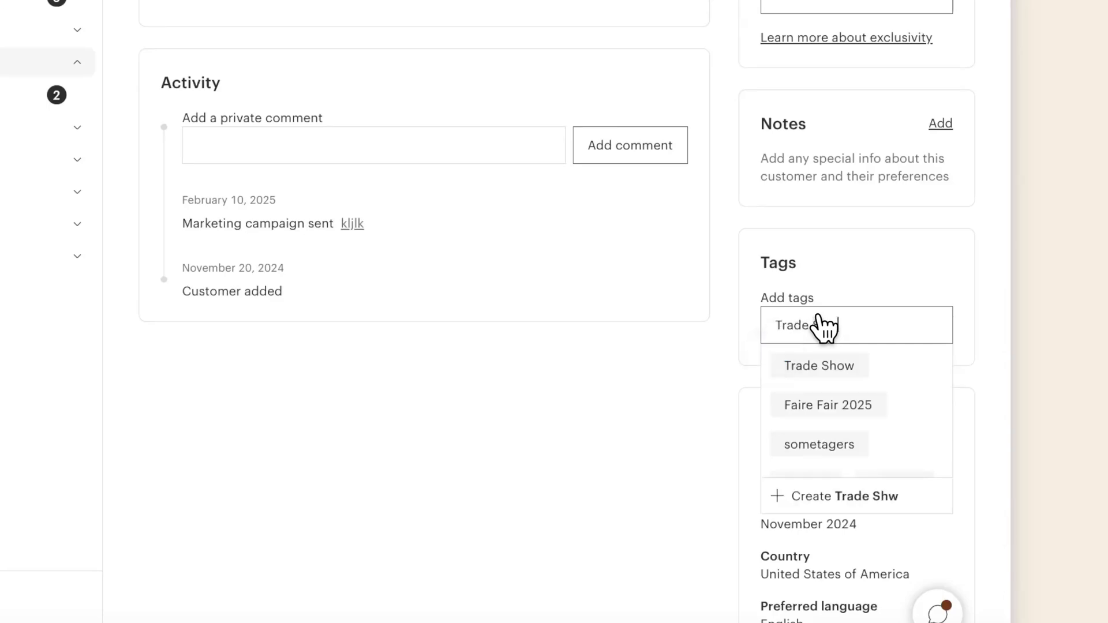
click(818, 366)
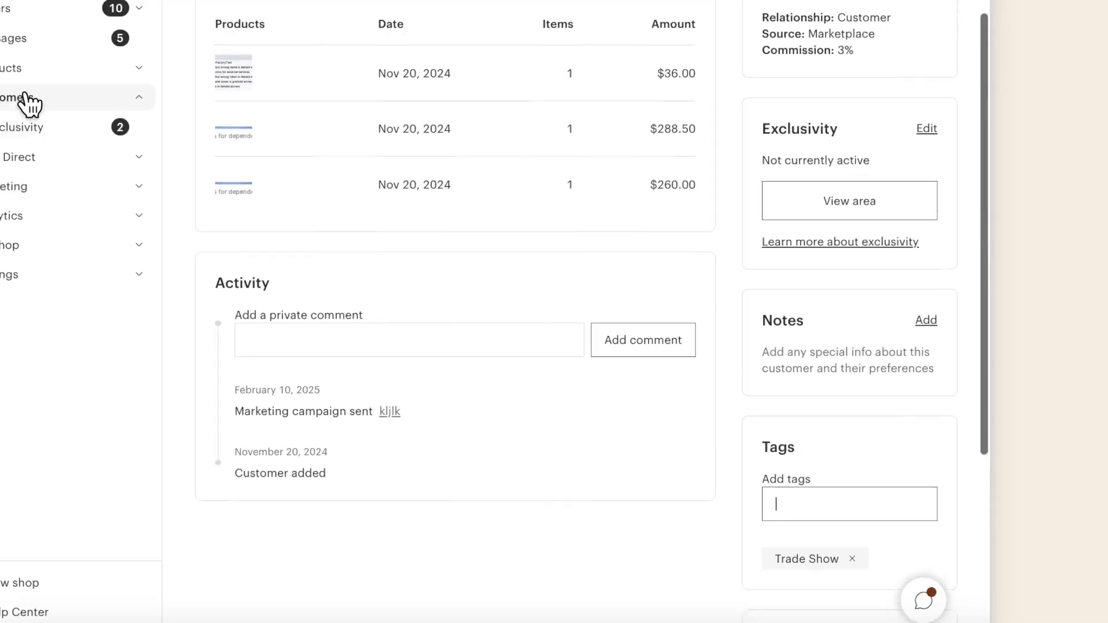
click(25, 103)
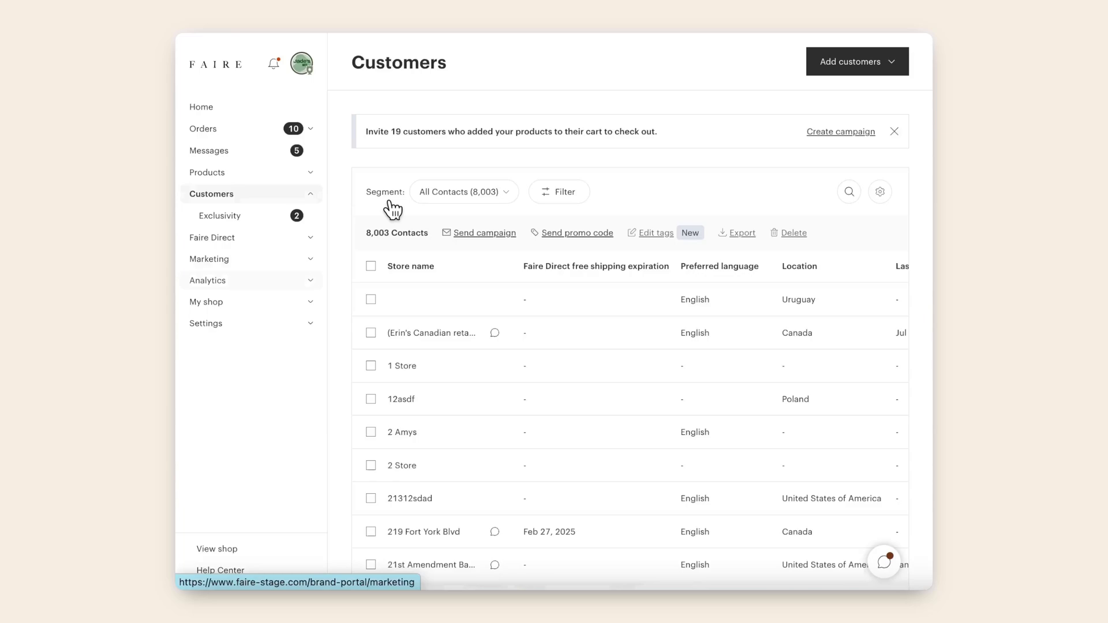
mouse_move(534, 213)
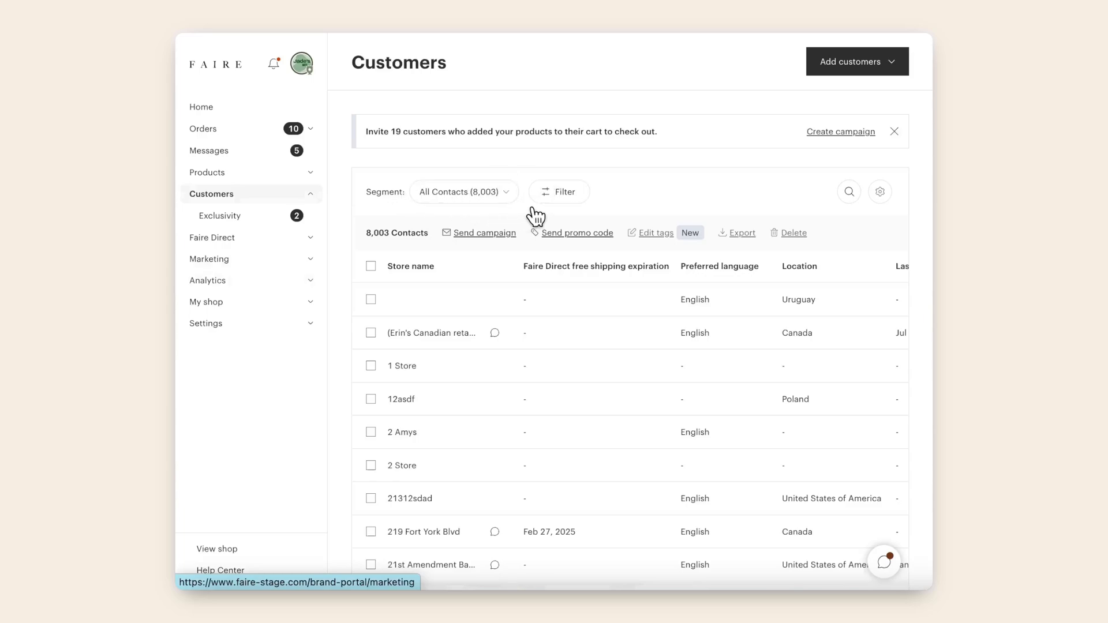
mouse_move(528, 210)
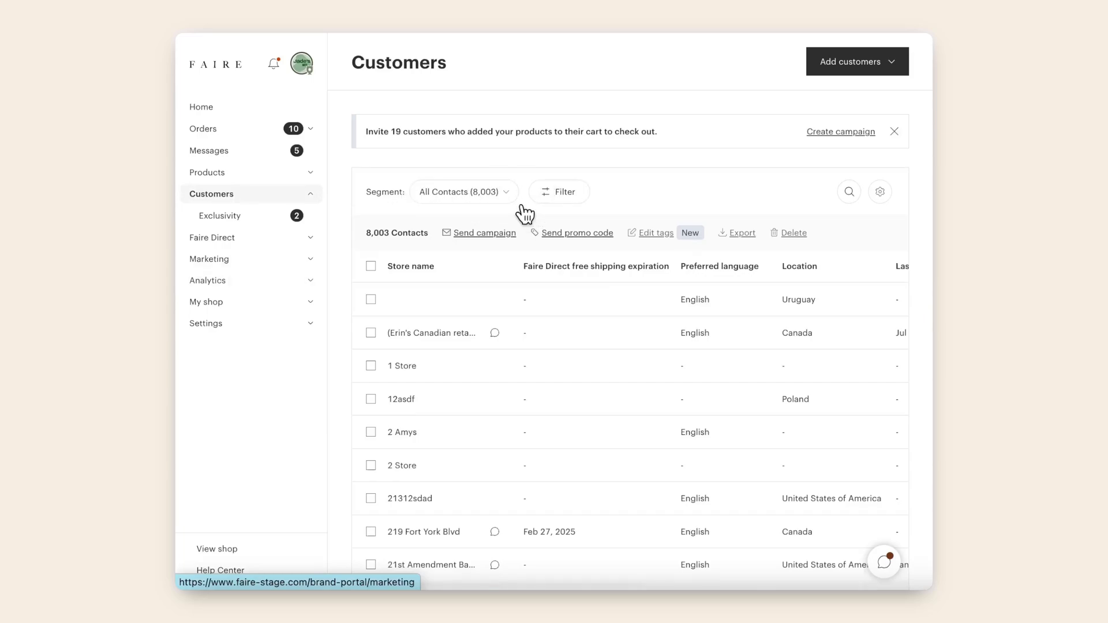
mouse_move(1025, 148)
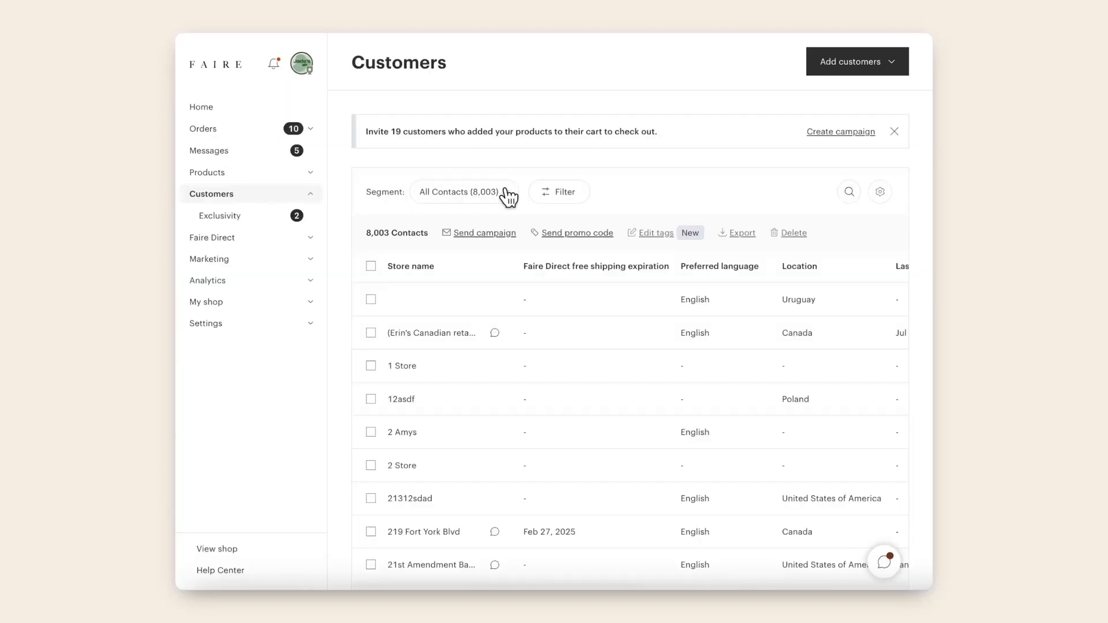
Step: Open the customer Filter panel listing order history, custom tags and exclusivity categories
click(463, 191)
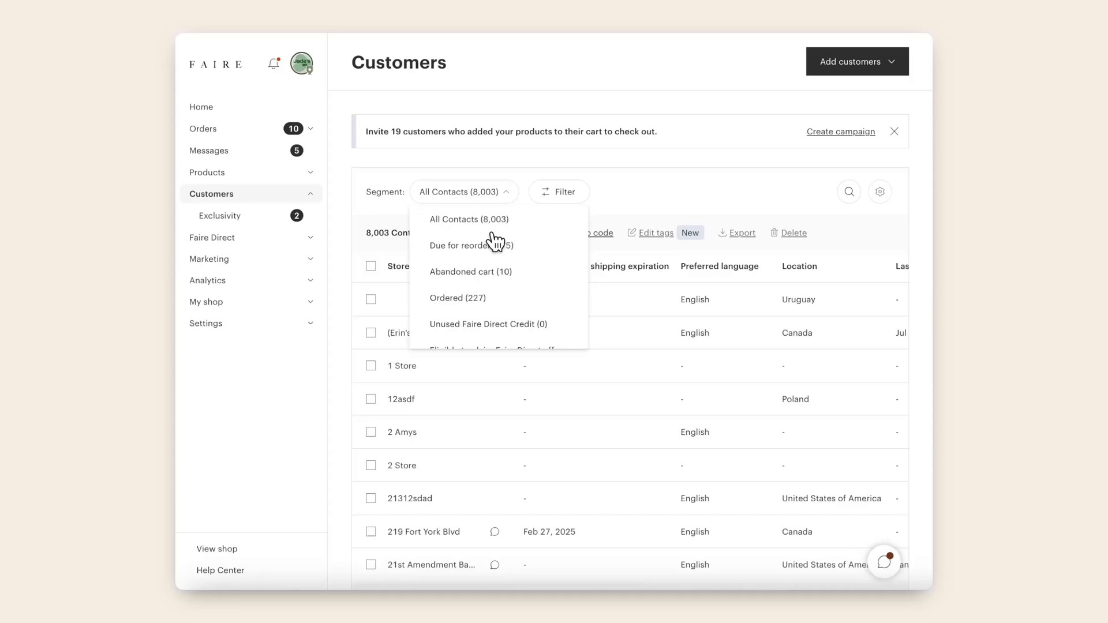
click(558, 192)
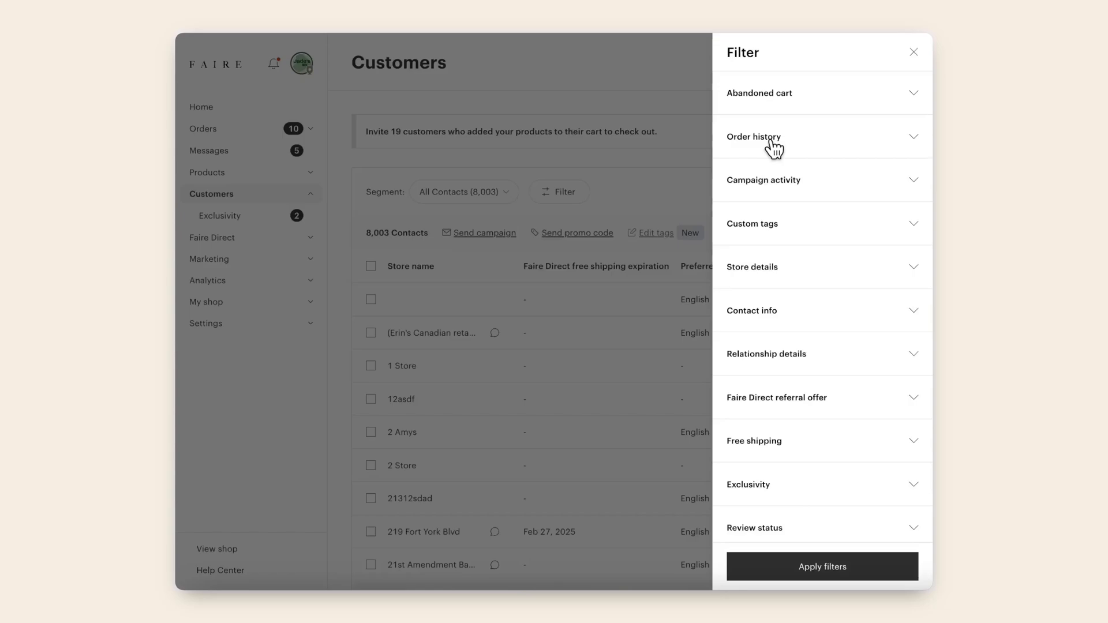
Step: Review the Custom tags and Contact info filters, then move to the Marketing Campaigns page
click(752, 223)
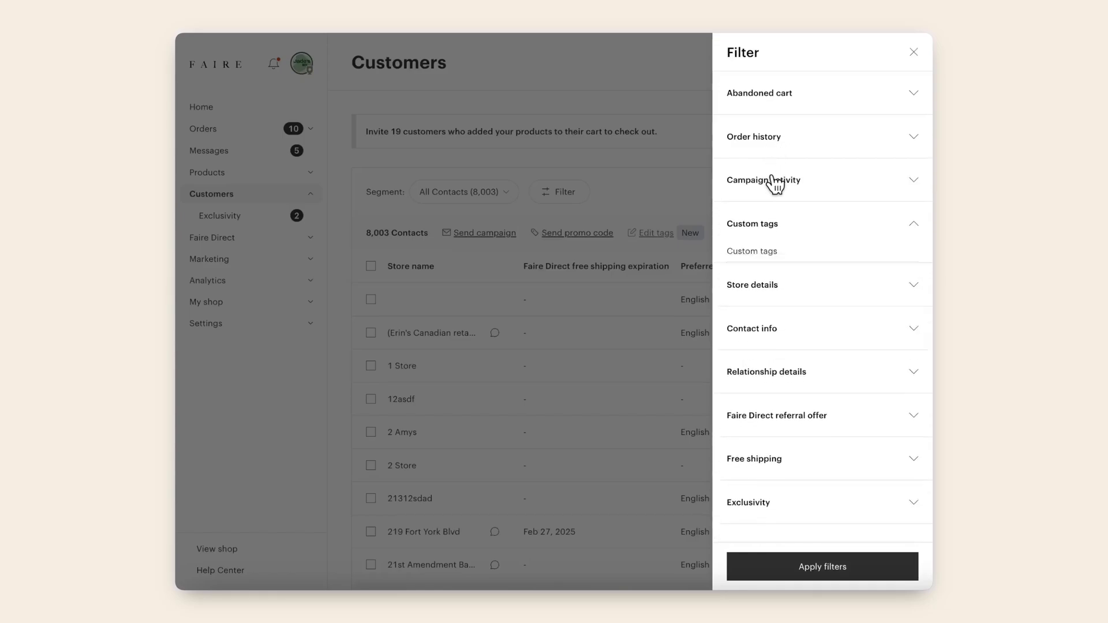
click(751, 285)
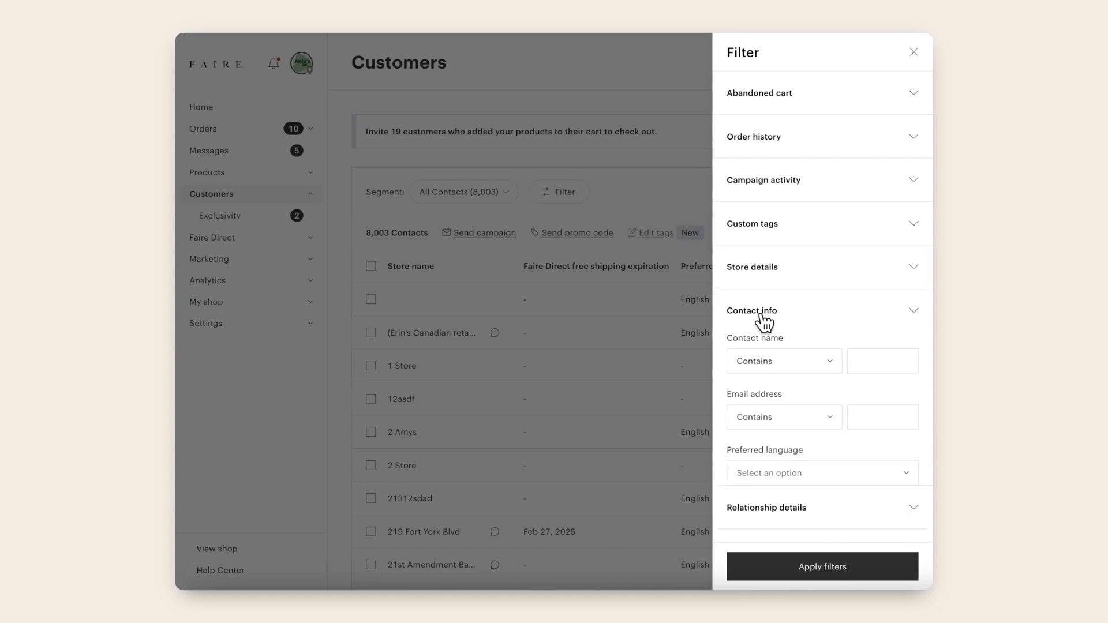
click(751, 310)
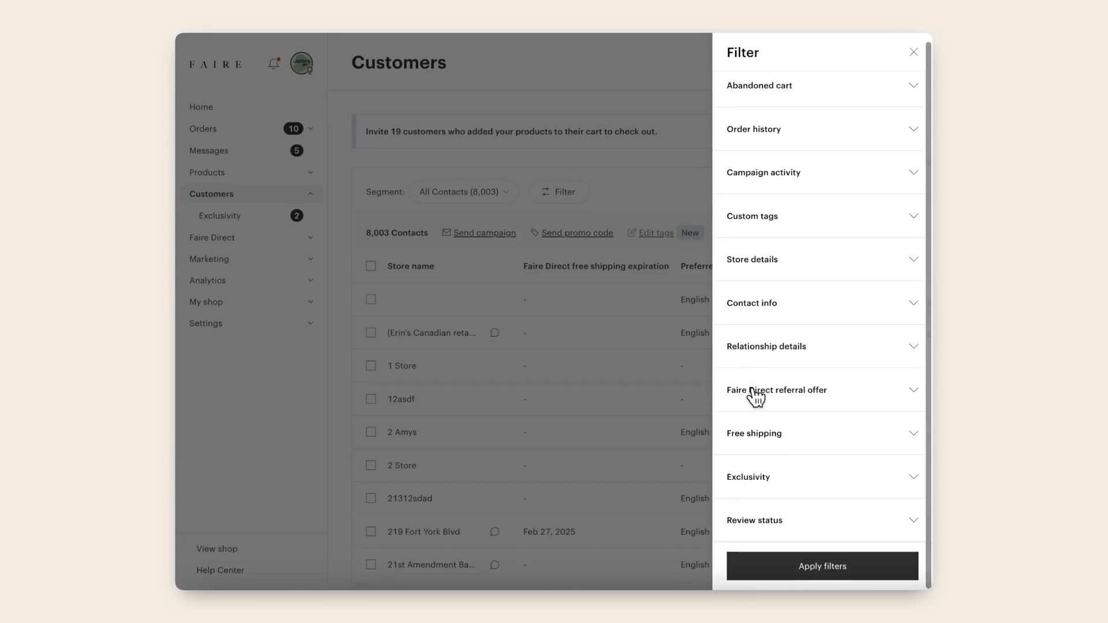
click(753, 432)
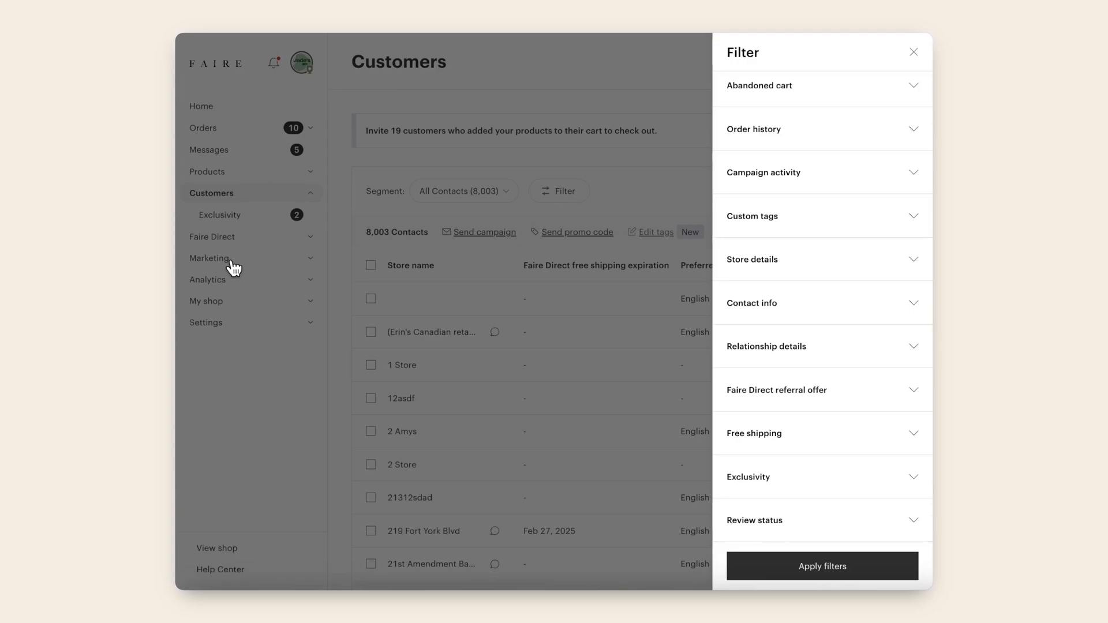
mouse_move(233, 278)
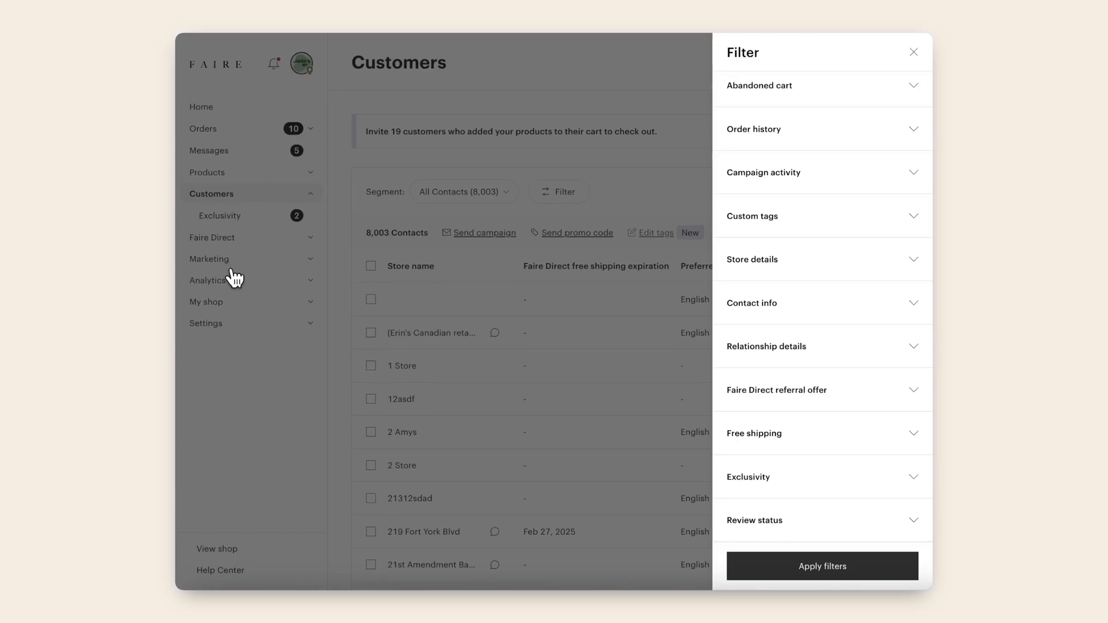
click(209, 258)
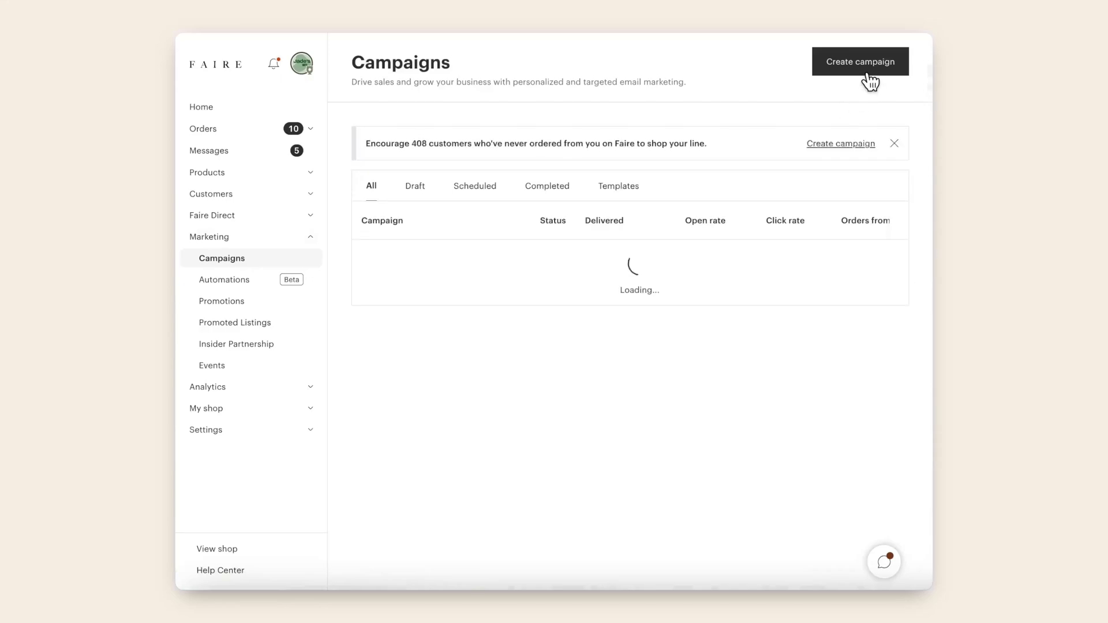
Step: Create draft Untitled campaign 846 and look through the Big announcement email designer blocks
click(859, 61)
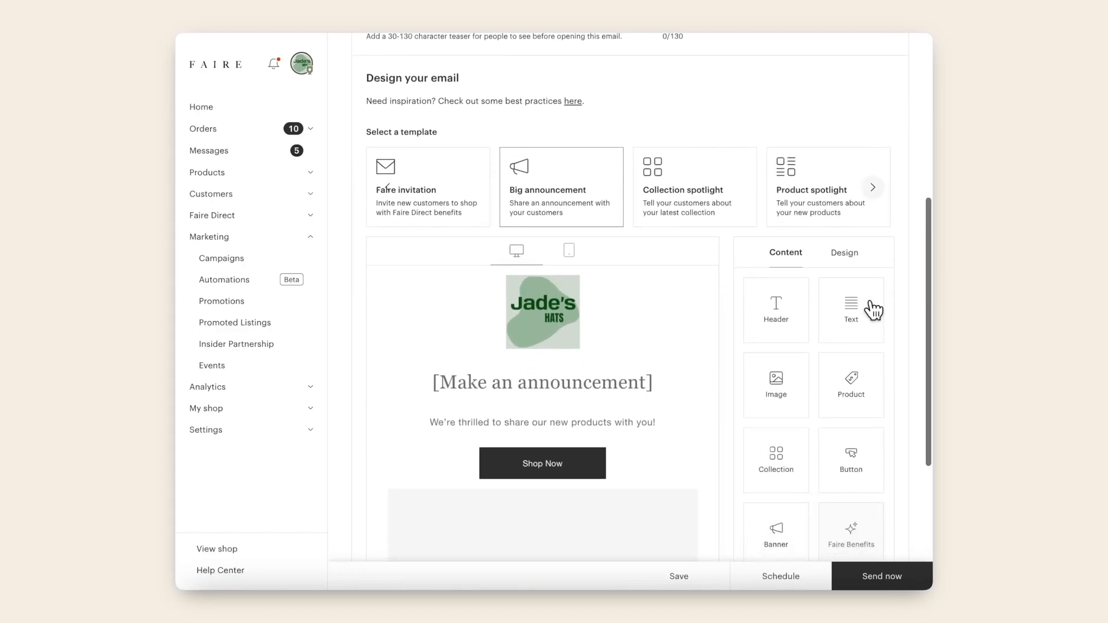
scroll(down, 3)
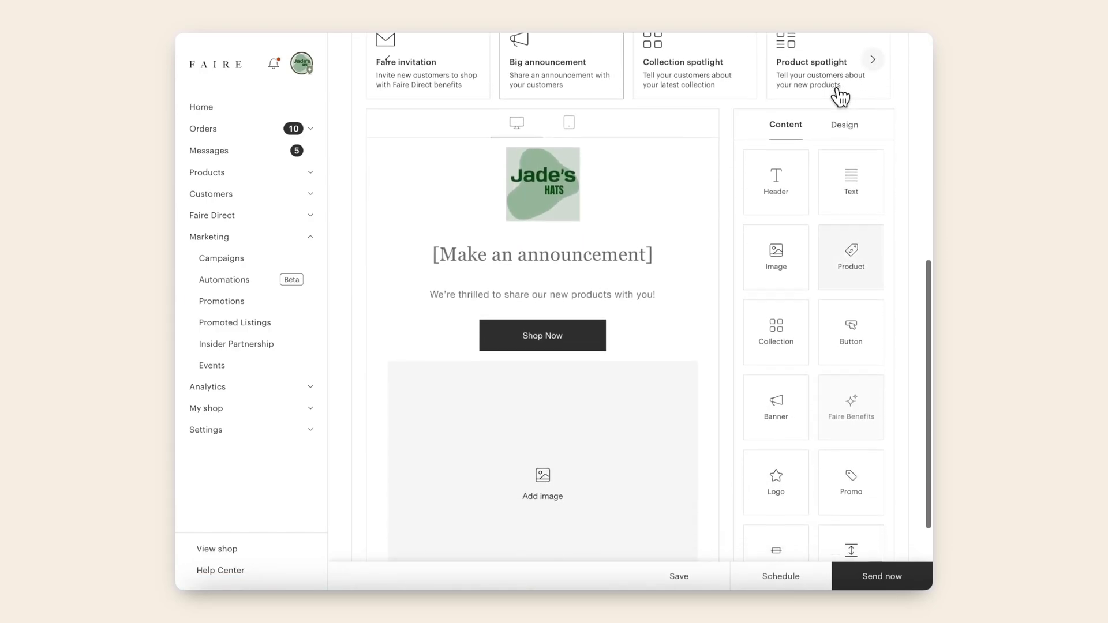
scroll(down, 3)
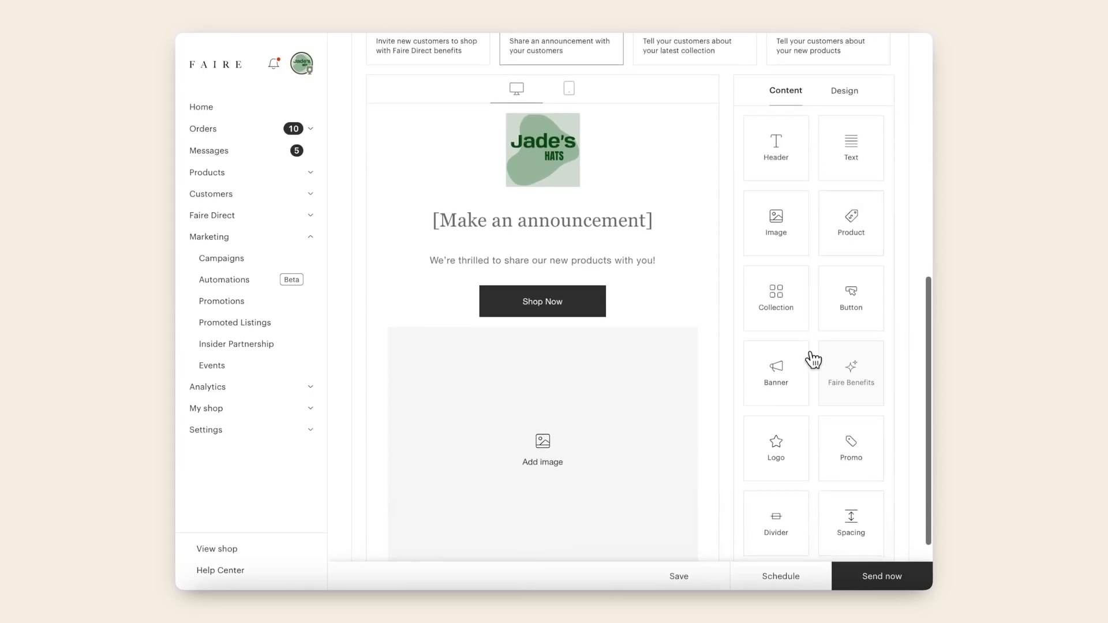
click(843, 90)
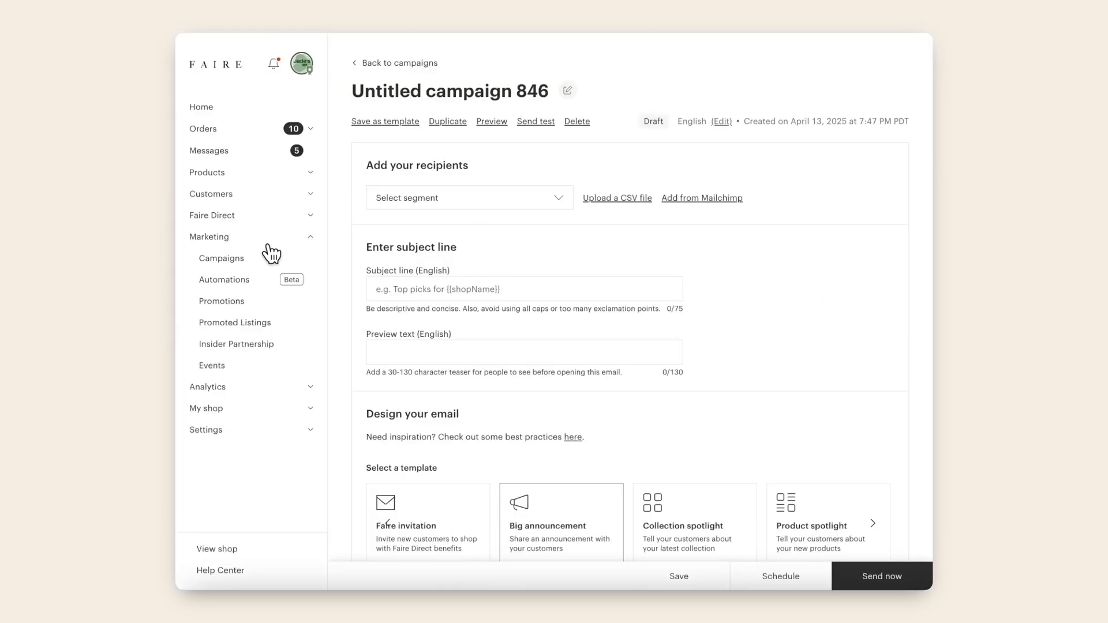
Step: Open the Automations page listing three automated email reminders
click(224, 278)
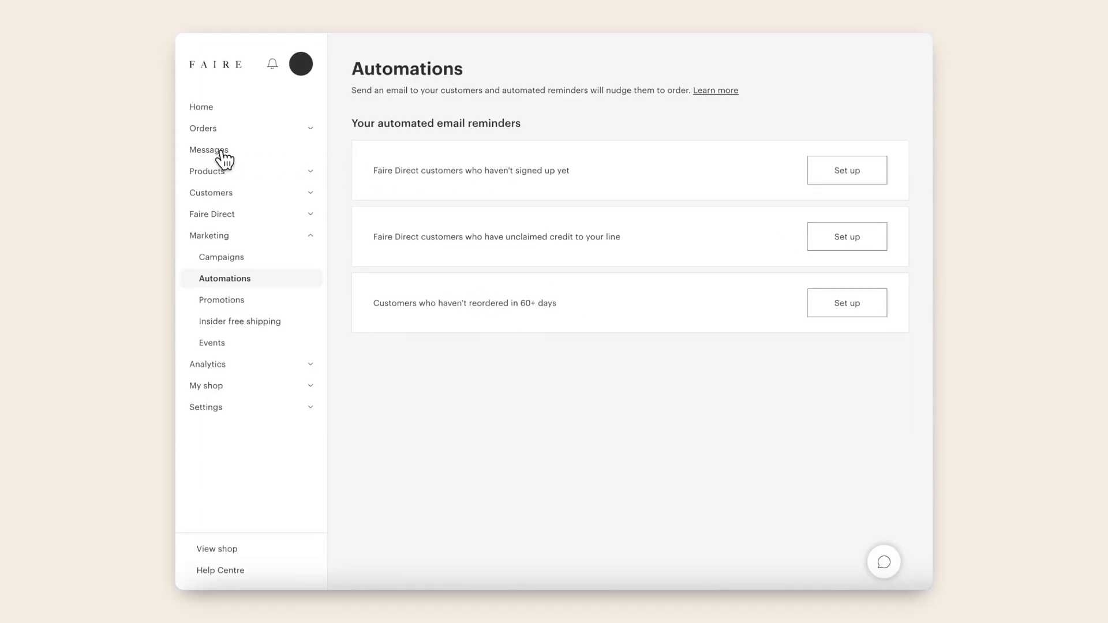
Step: Message A Reliable Glass: 'Hi reliable glass team! So excited to hear you're interested in our products!'
click(209, 150)
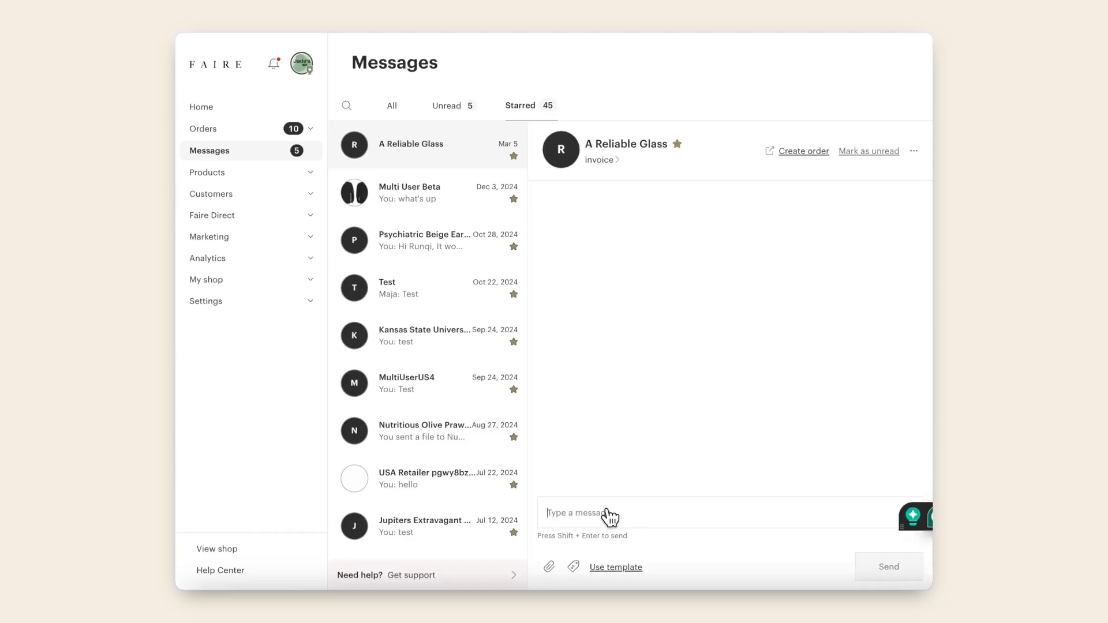
mouse_move(603, 520)
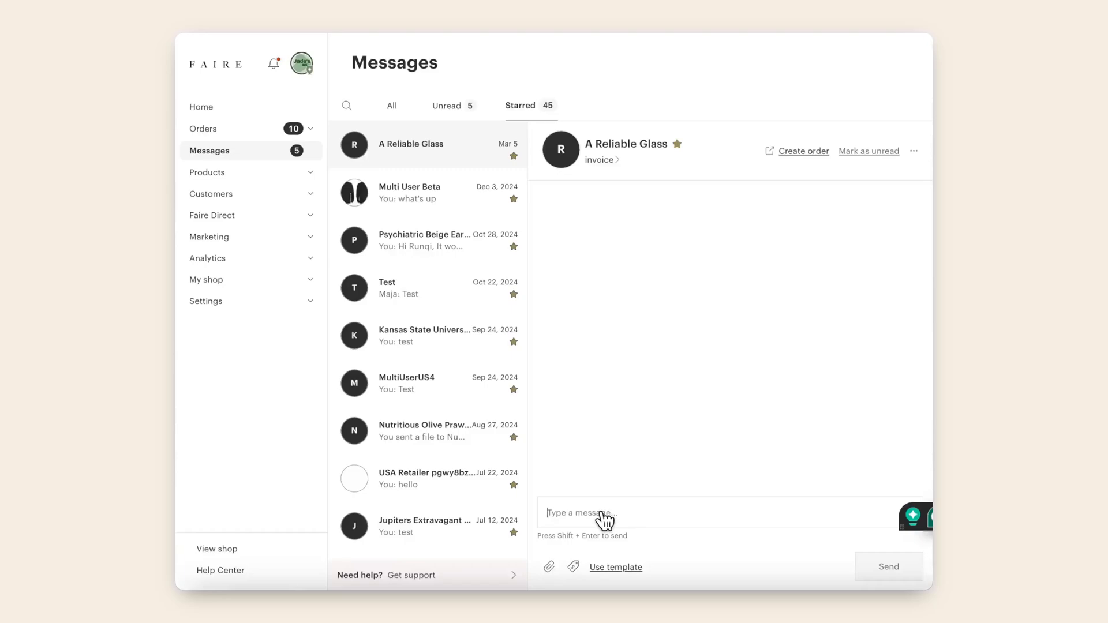
text(Hi reliable glass team! So excited to hear you're interested in our products!)
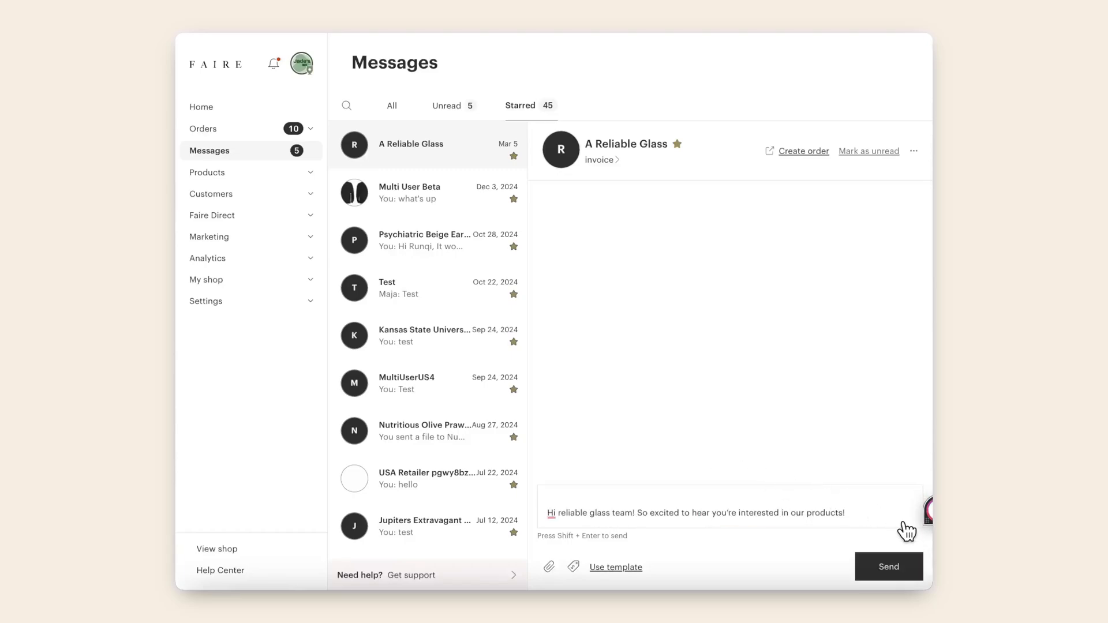
click(889, 566)
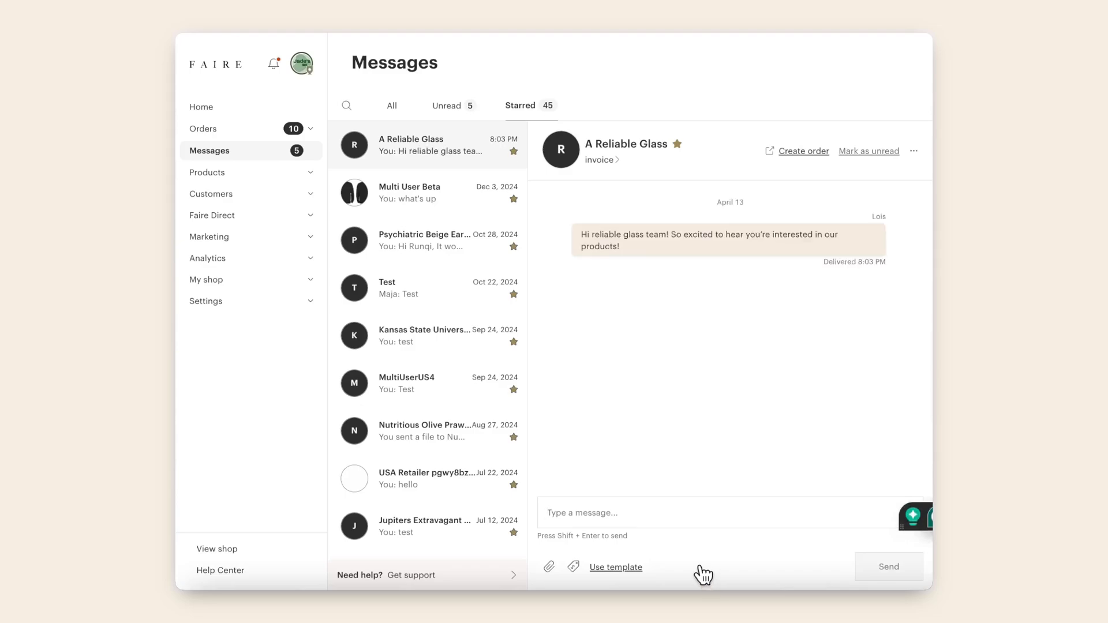